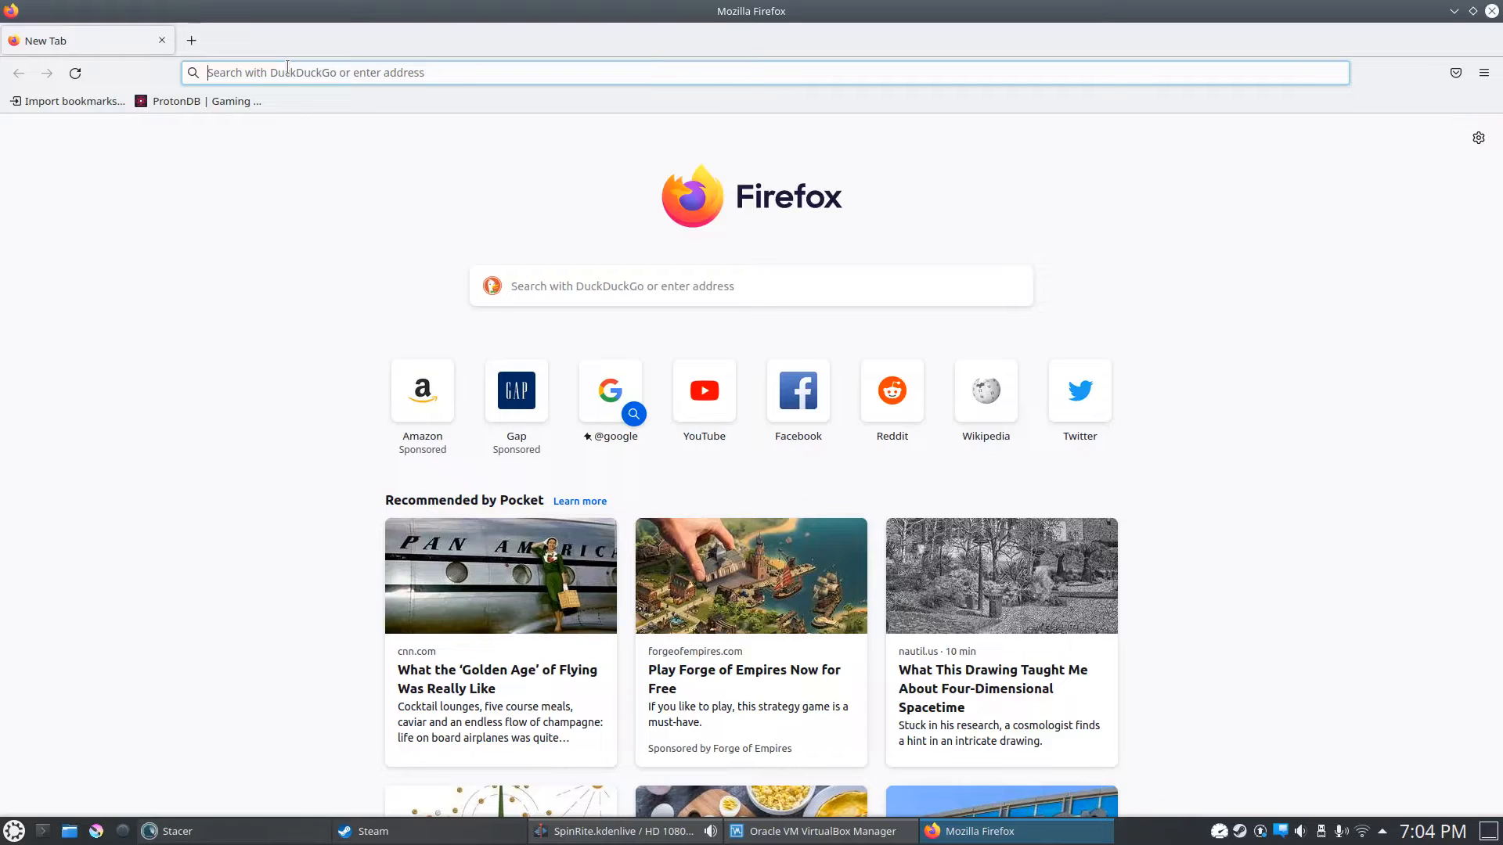
mouse_move(339, 72)
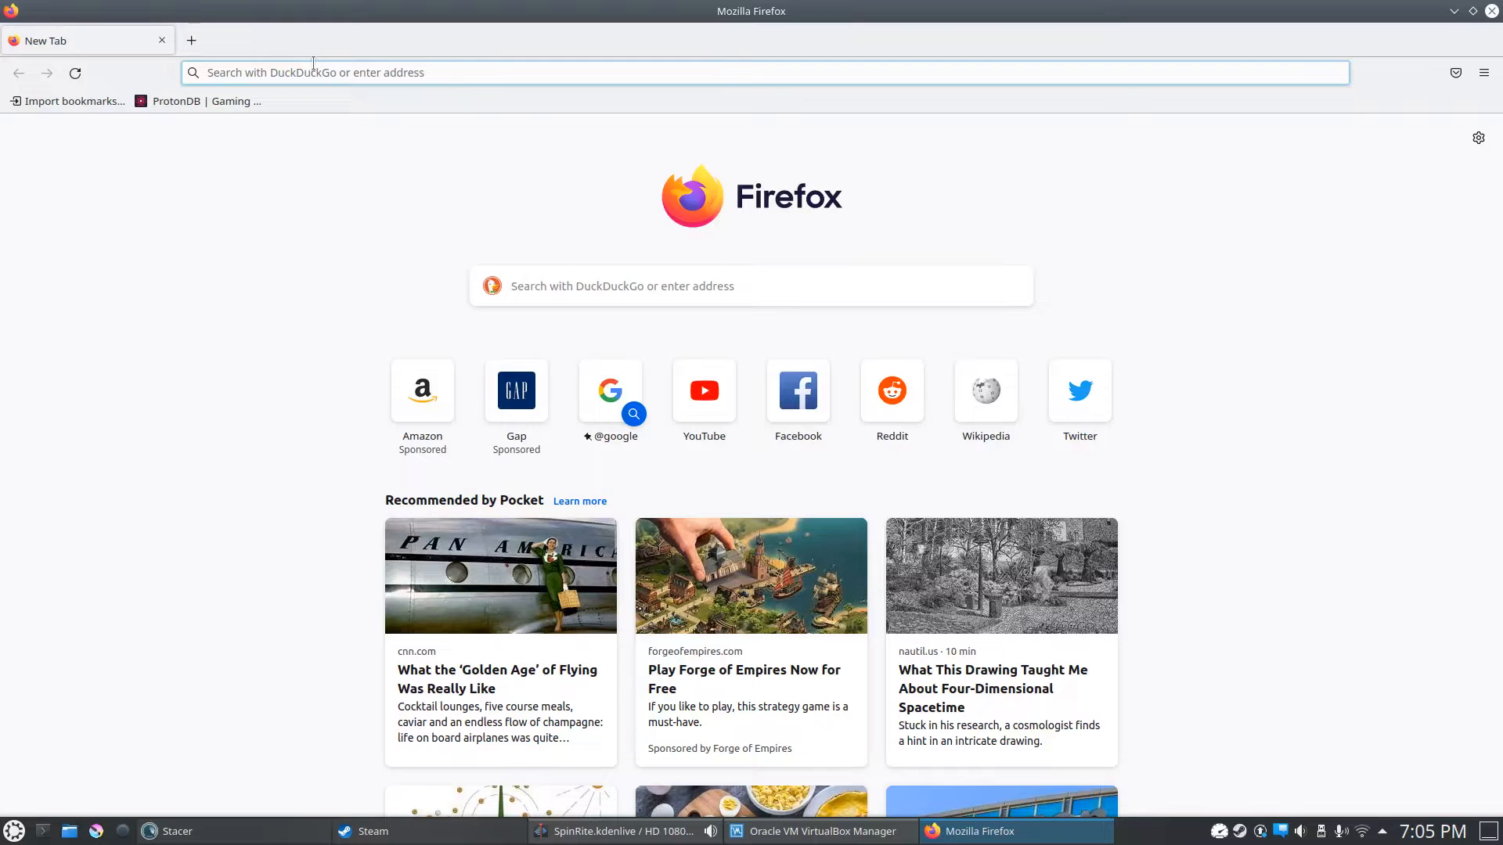
Search DuckDuckGo for 'spinrite' from the Firefox address bar
type("spinrite&ia=web")
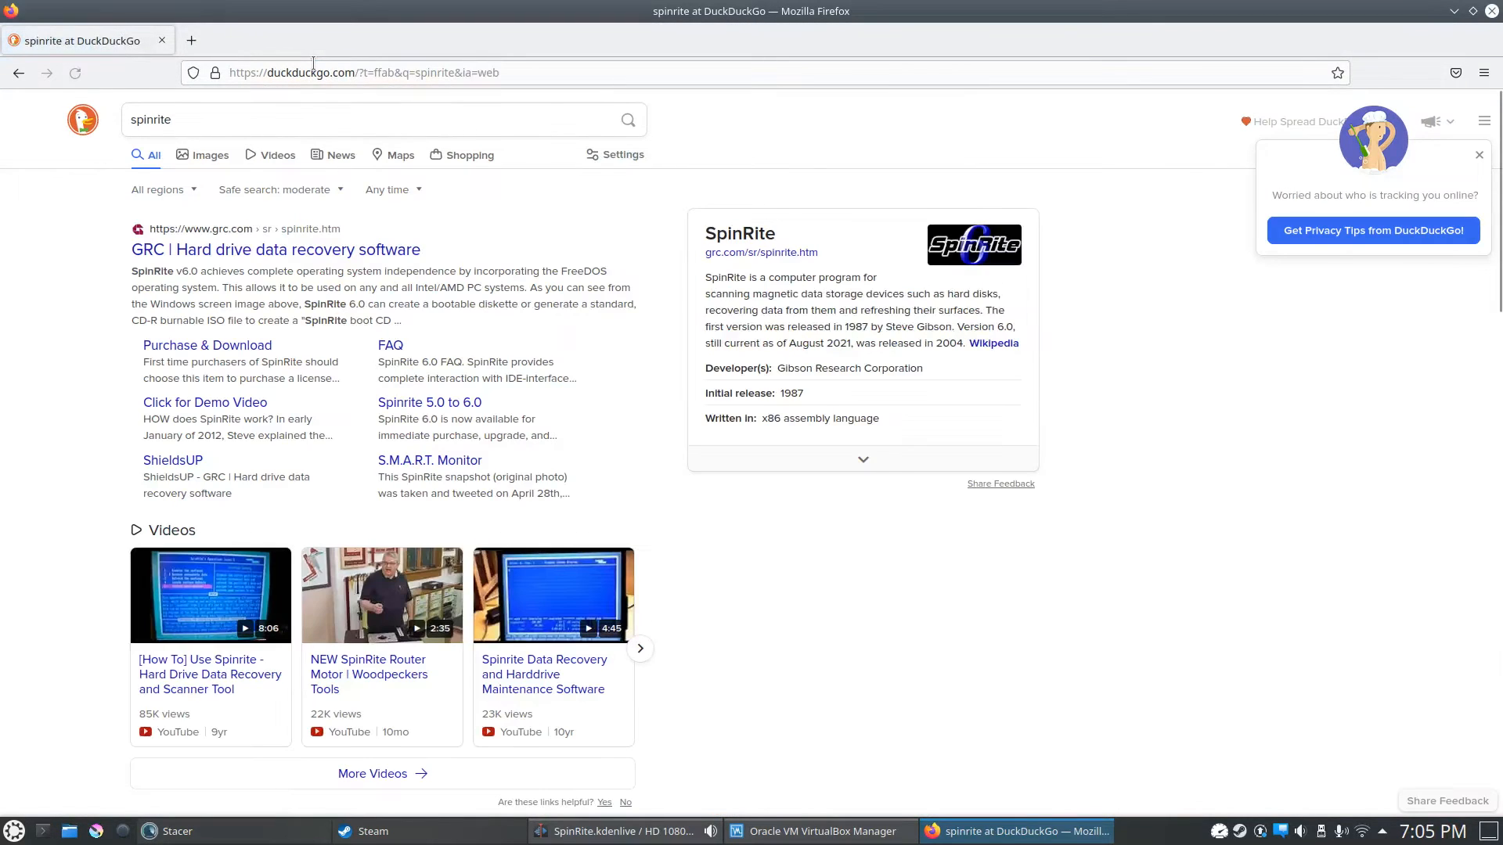
mouse_move(223, 258)
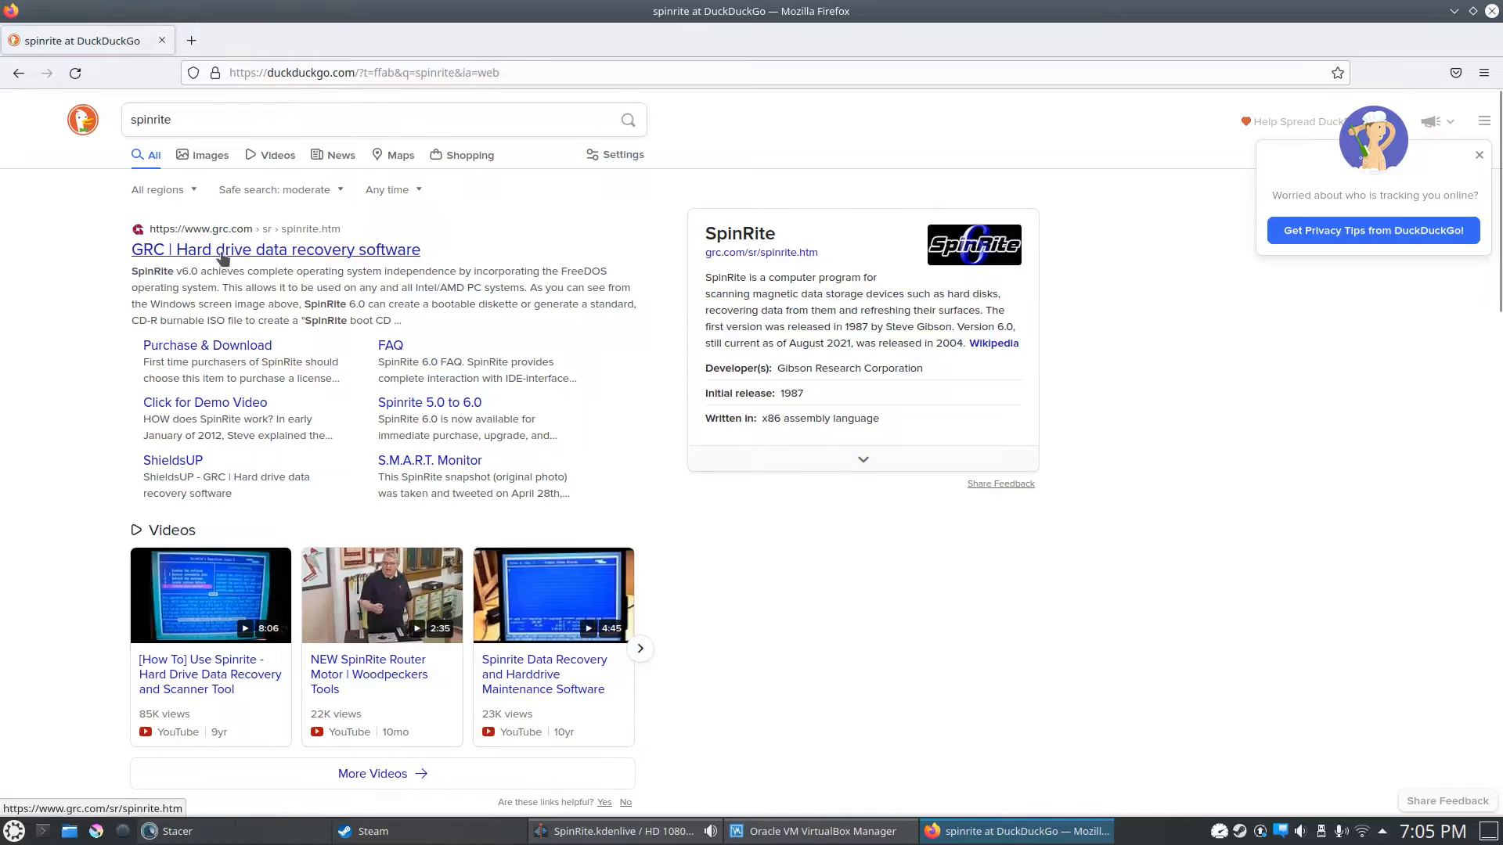
mouse_move(213, 265)
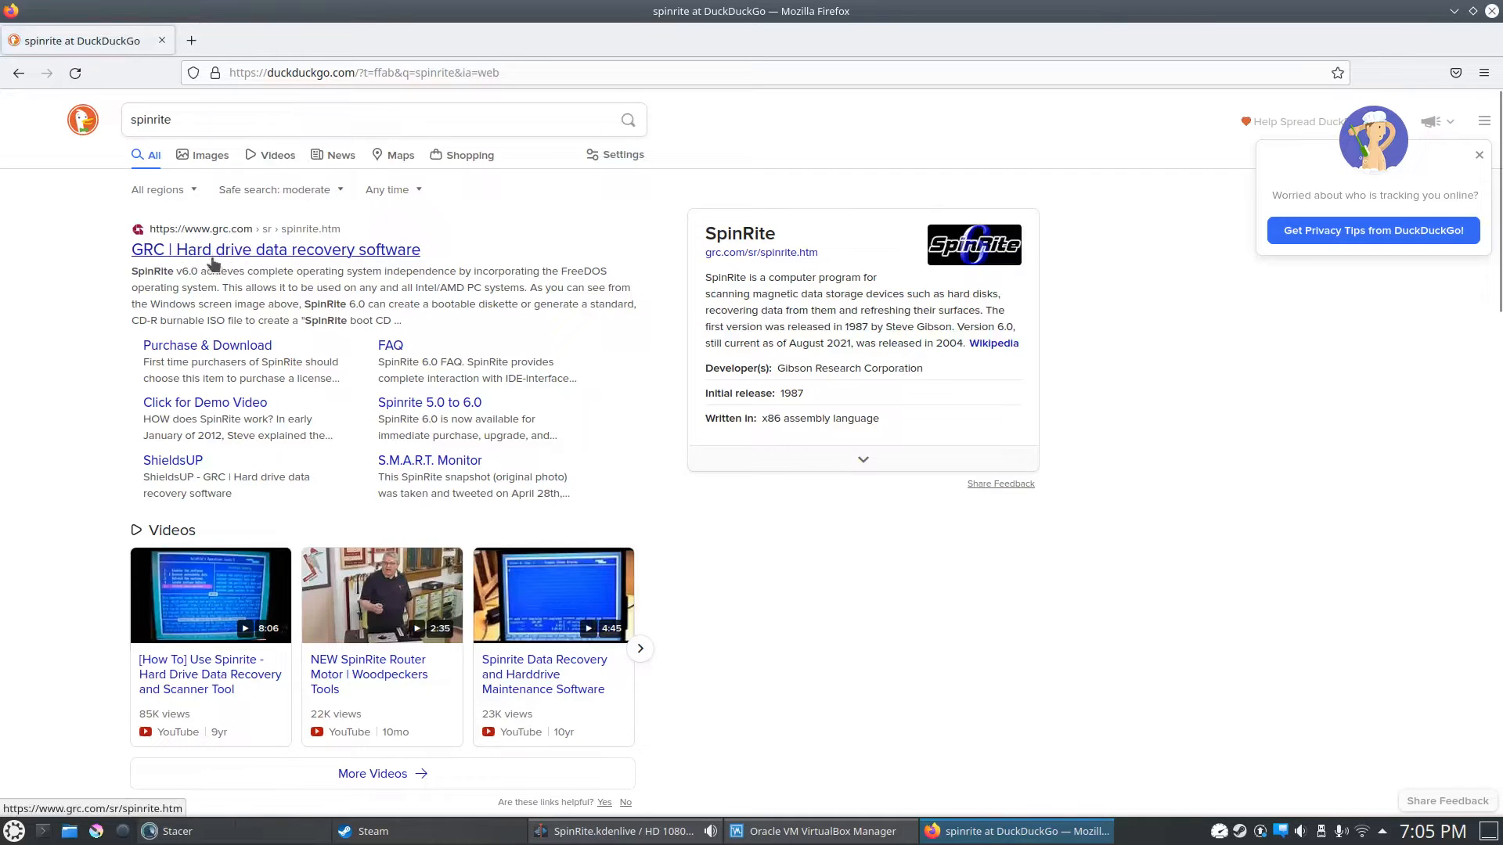
Open the GRC SpinRite 6.0 page from the results and scroll to its reviews and purchase section
left_click(276, 249)
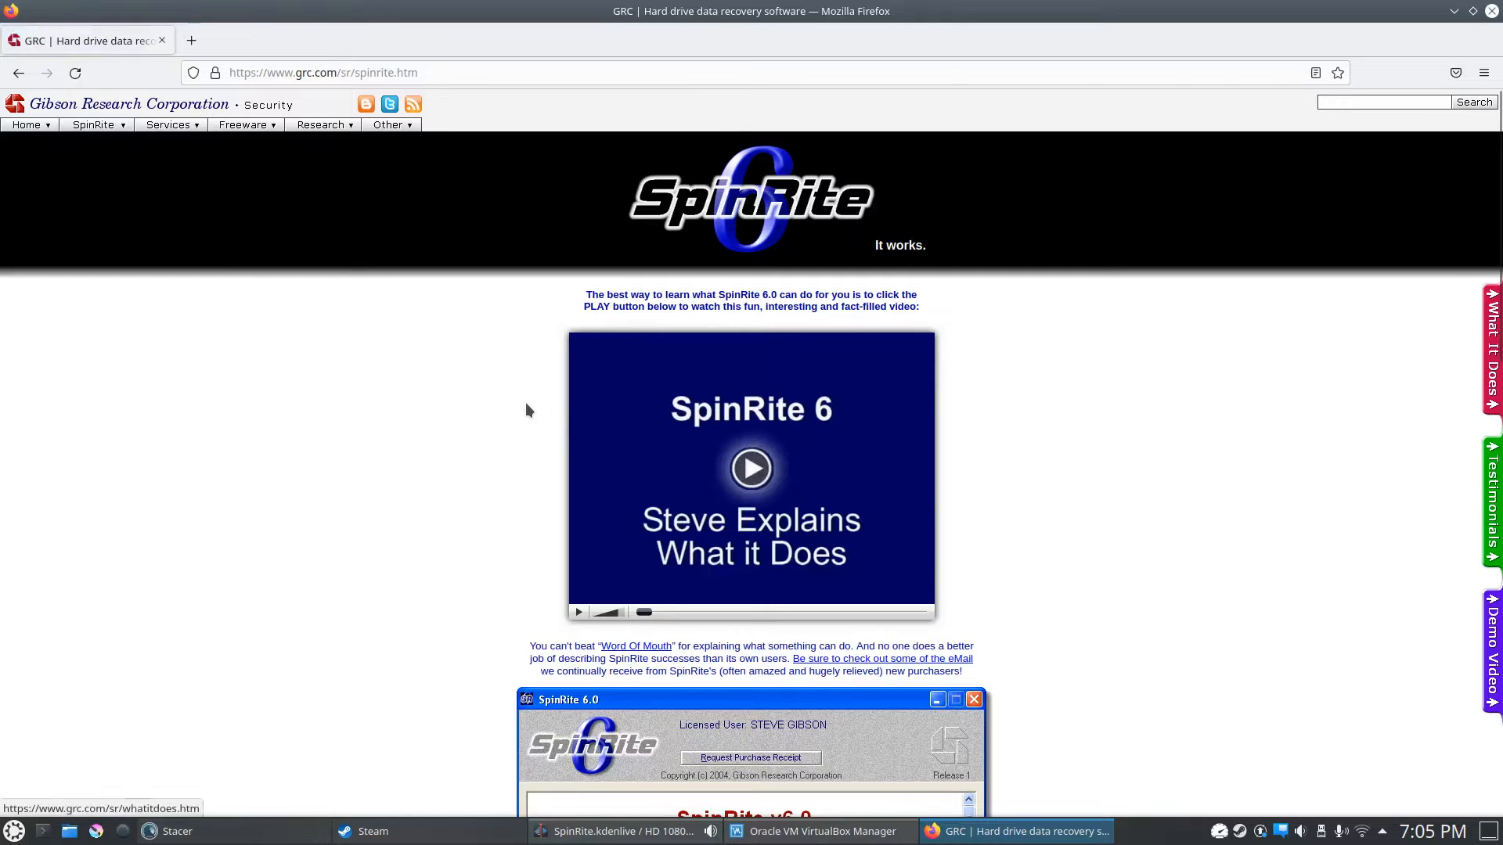
scroll("down", 3)
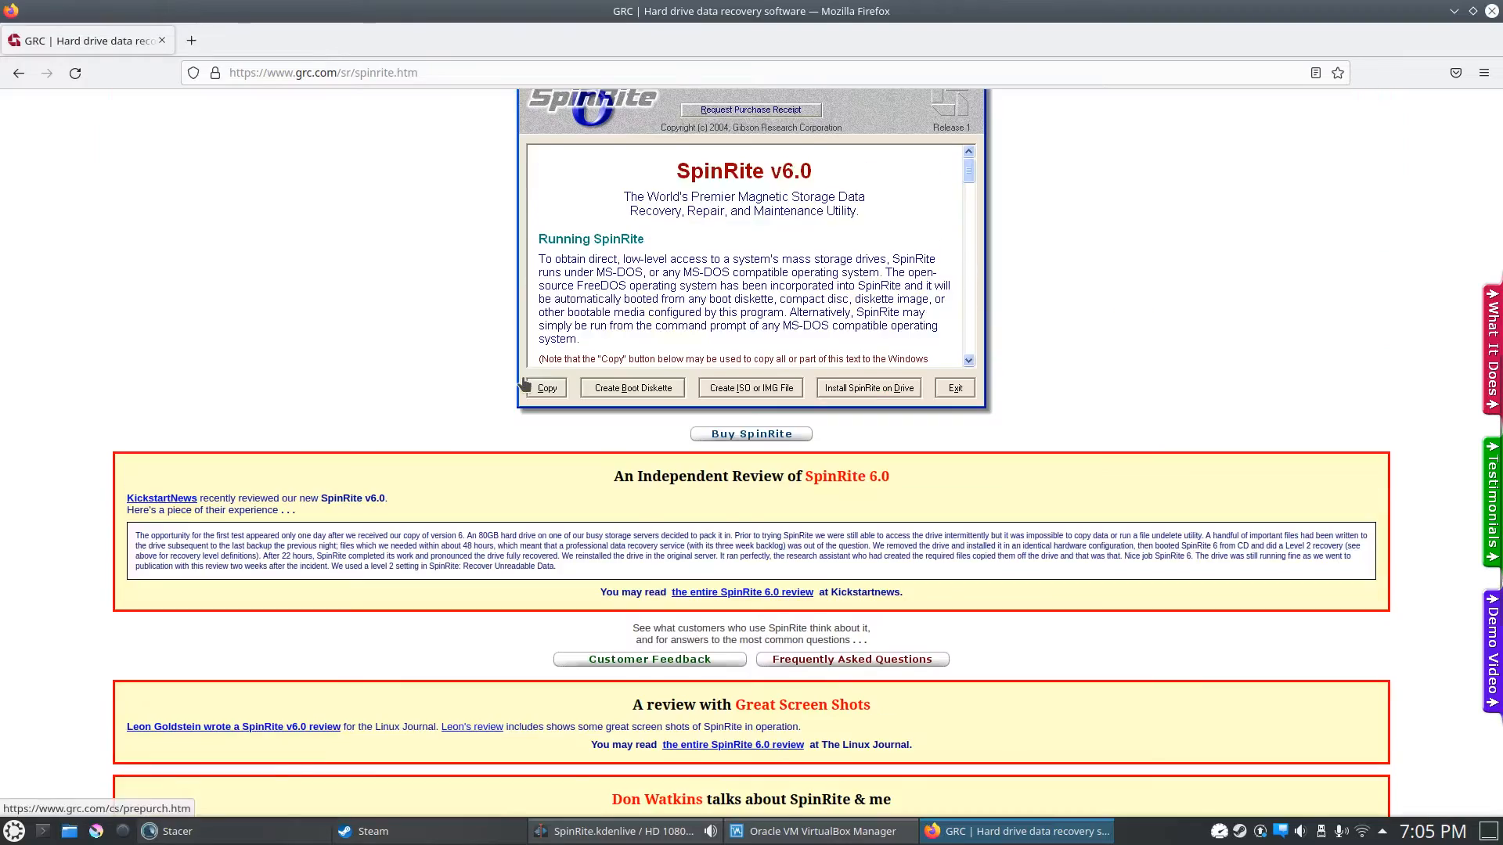
scroll("down", 3)
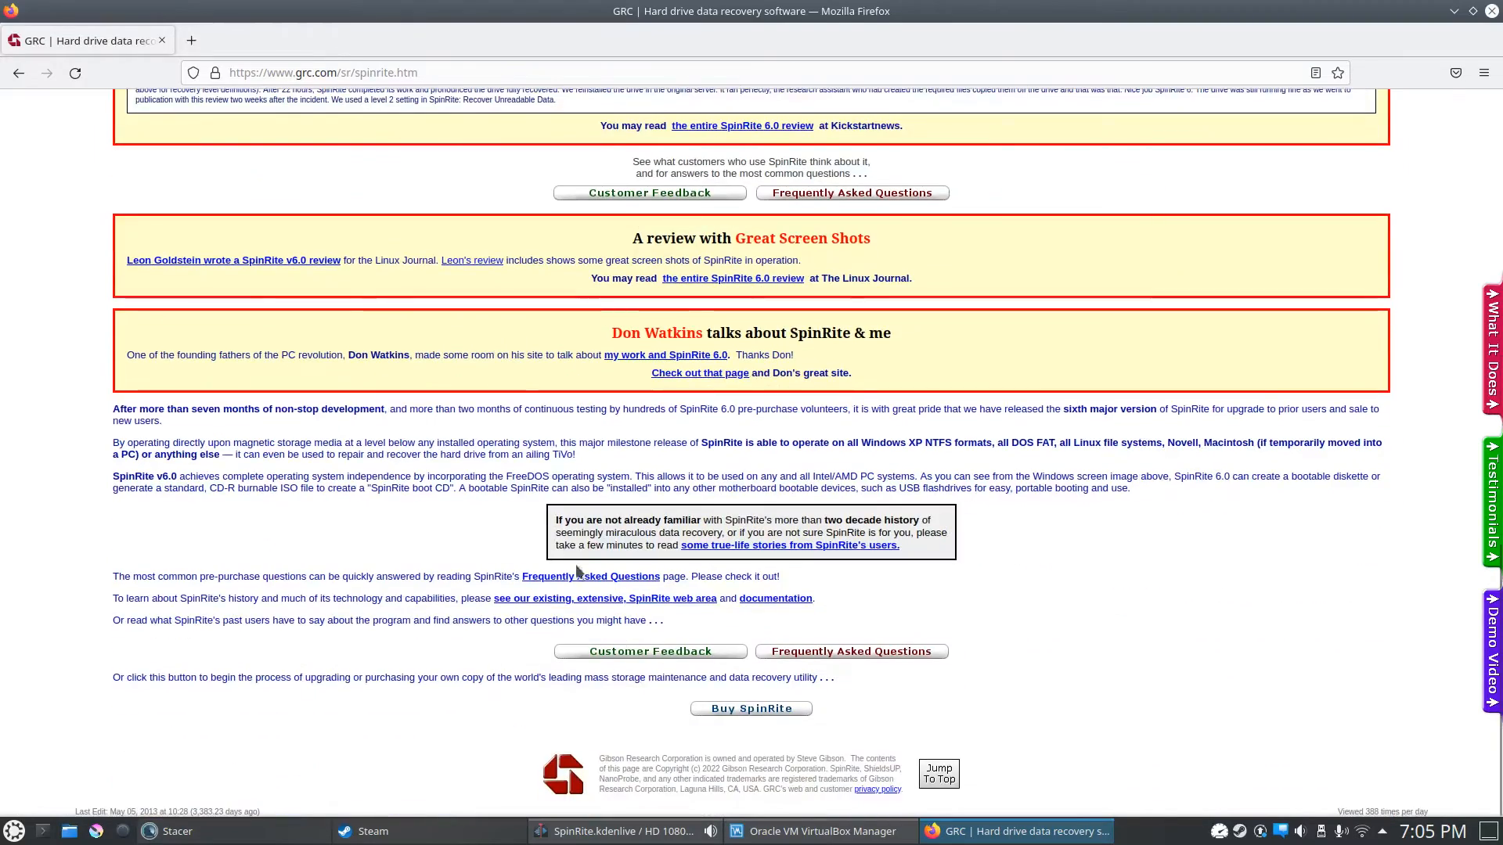
Go to the Purchase & Download page listing SpinRite v6.0 licences from $89 to $29
left_click(751, 709)
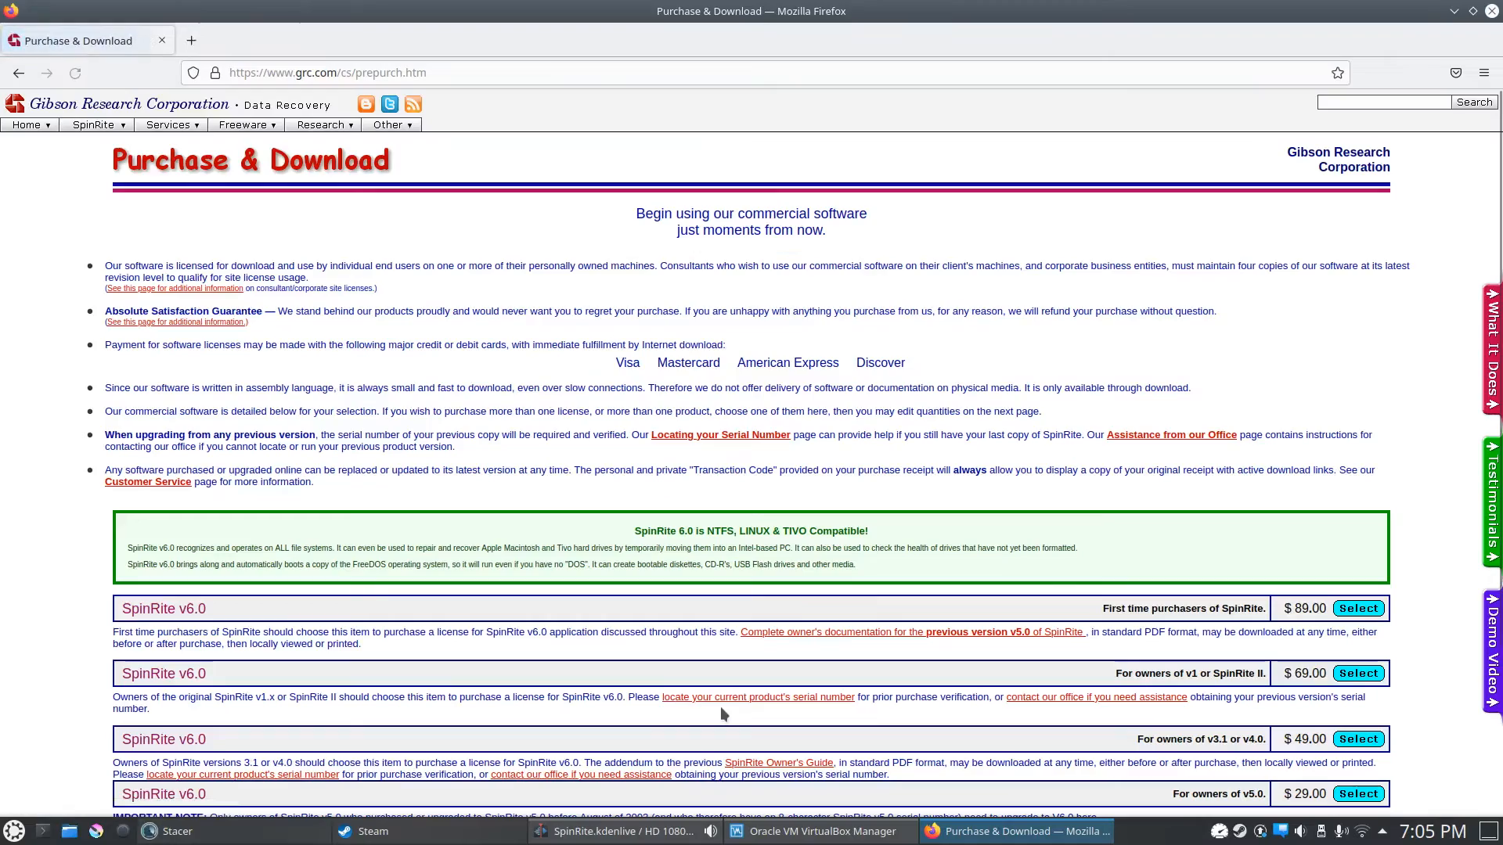
scroll("down", 3)
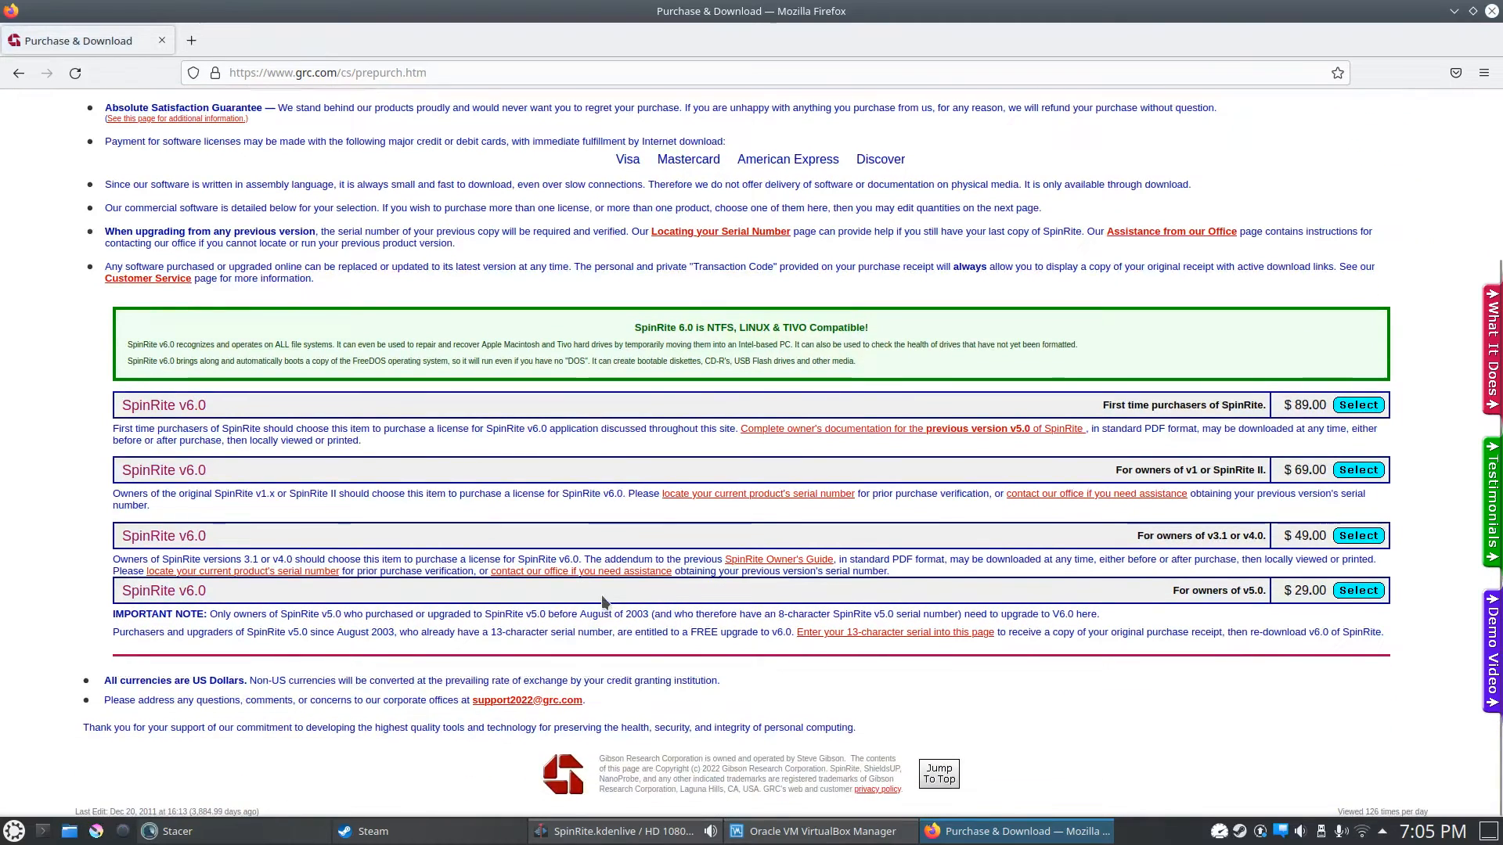
mouse_move(1234, 420)
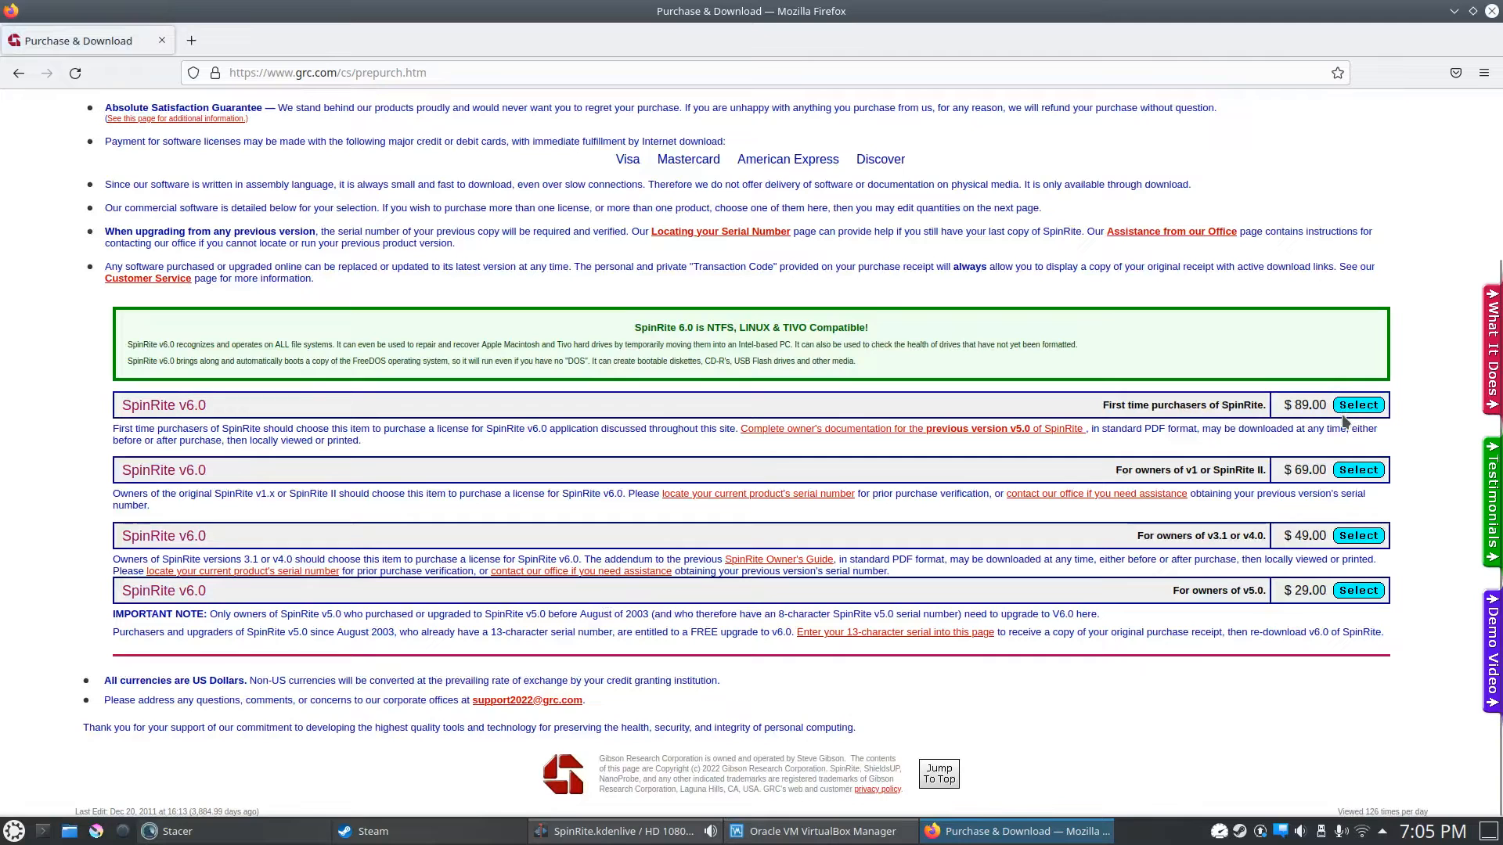
mouse_move(1312, 411)
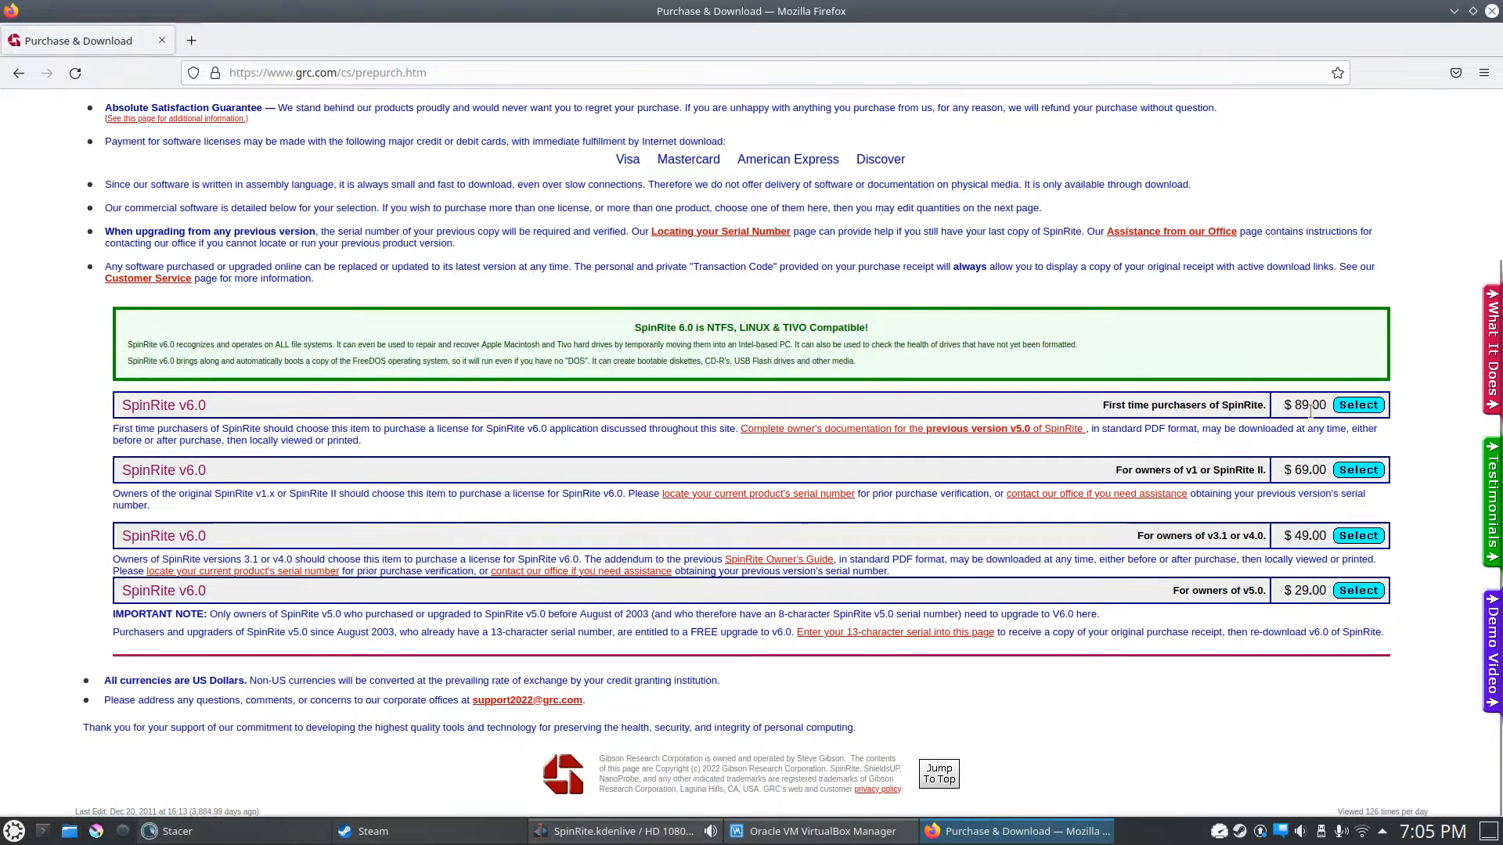
mouse_move(1315, 419)
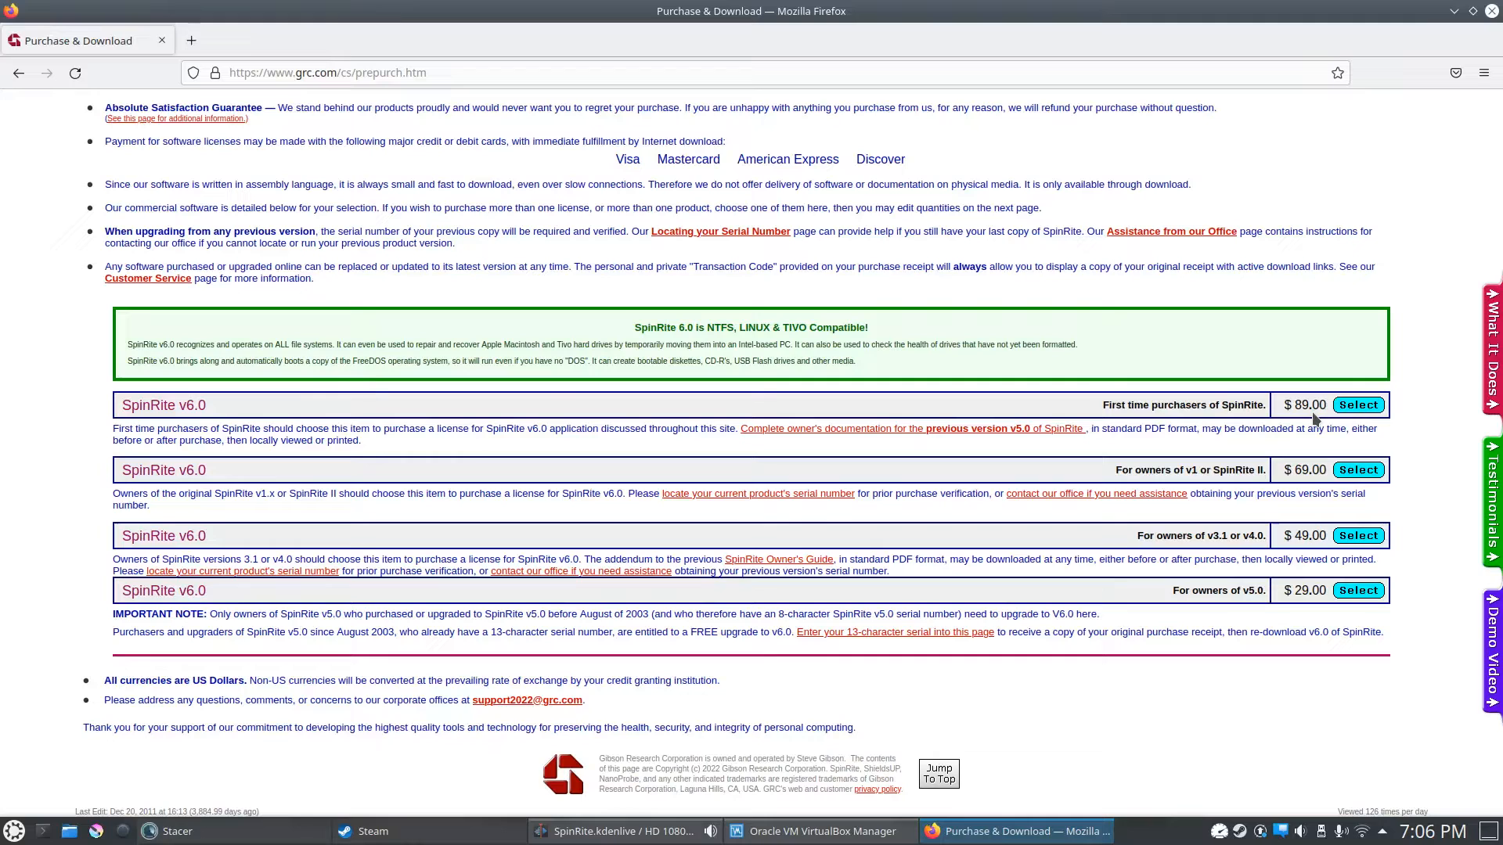
Switch to VirtualBox Manager and start the SpinRite virtual machine
left_click(818, 831)
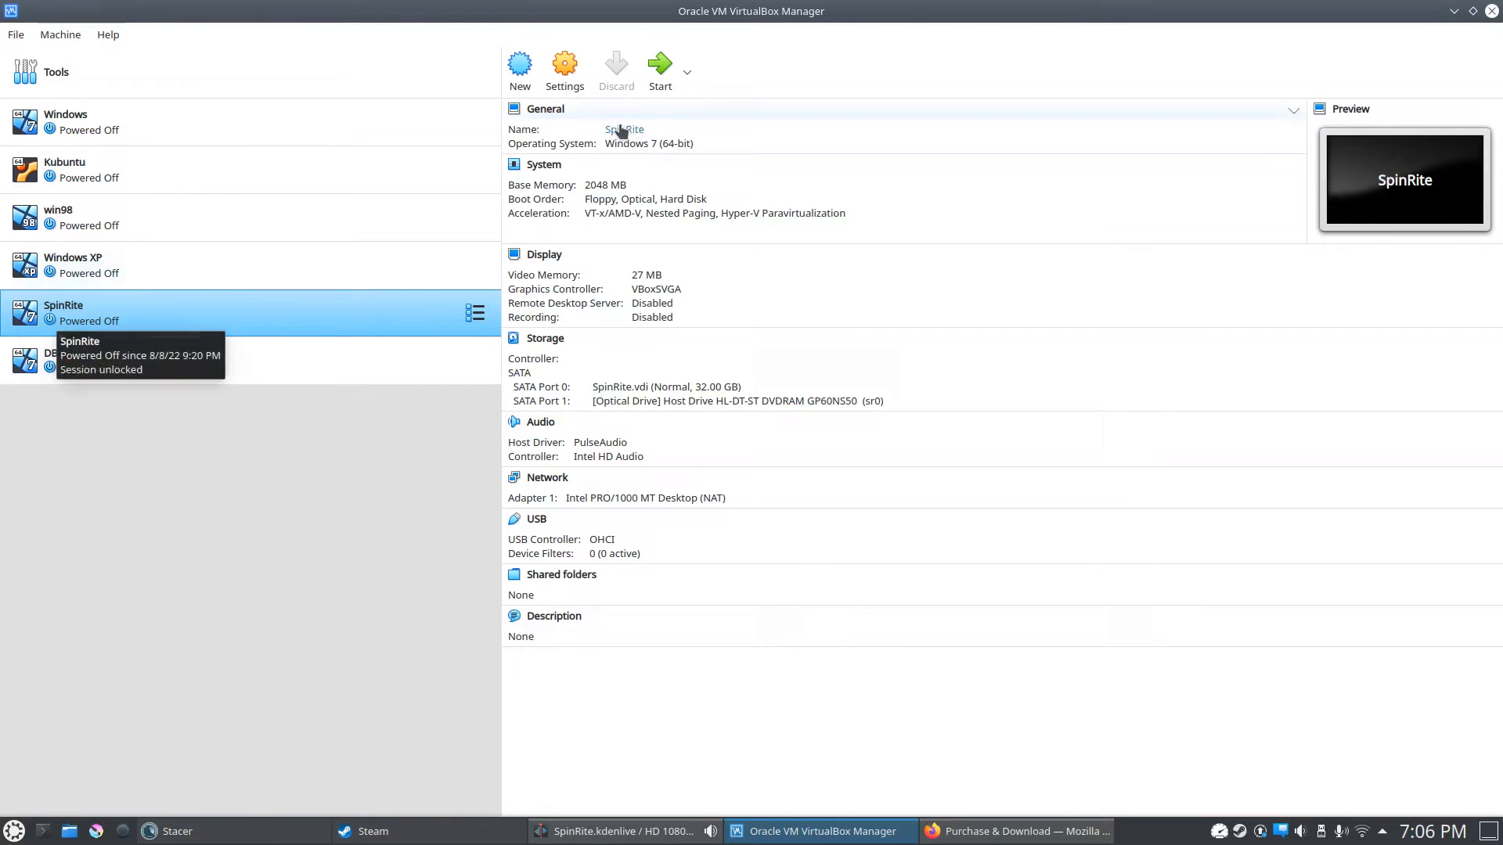
mouse_move(660, 81)
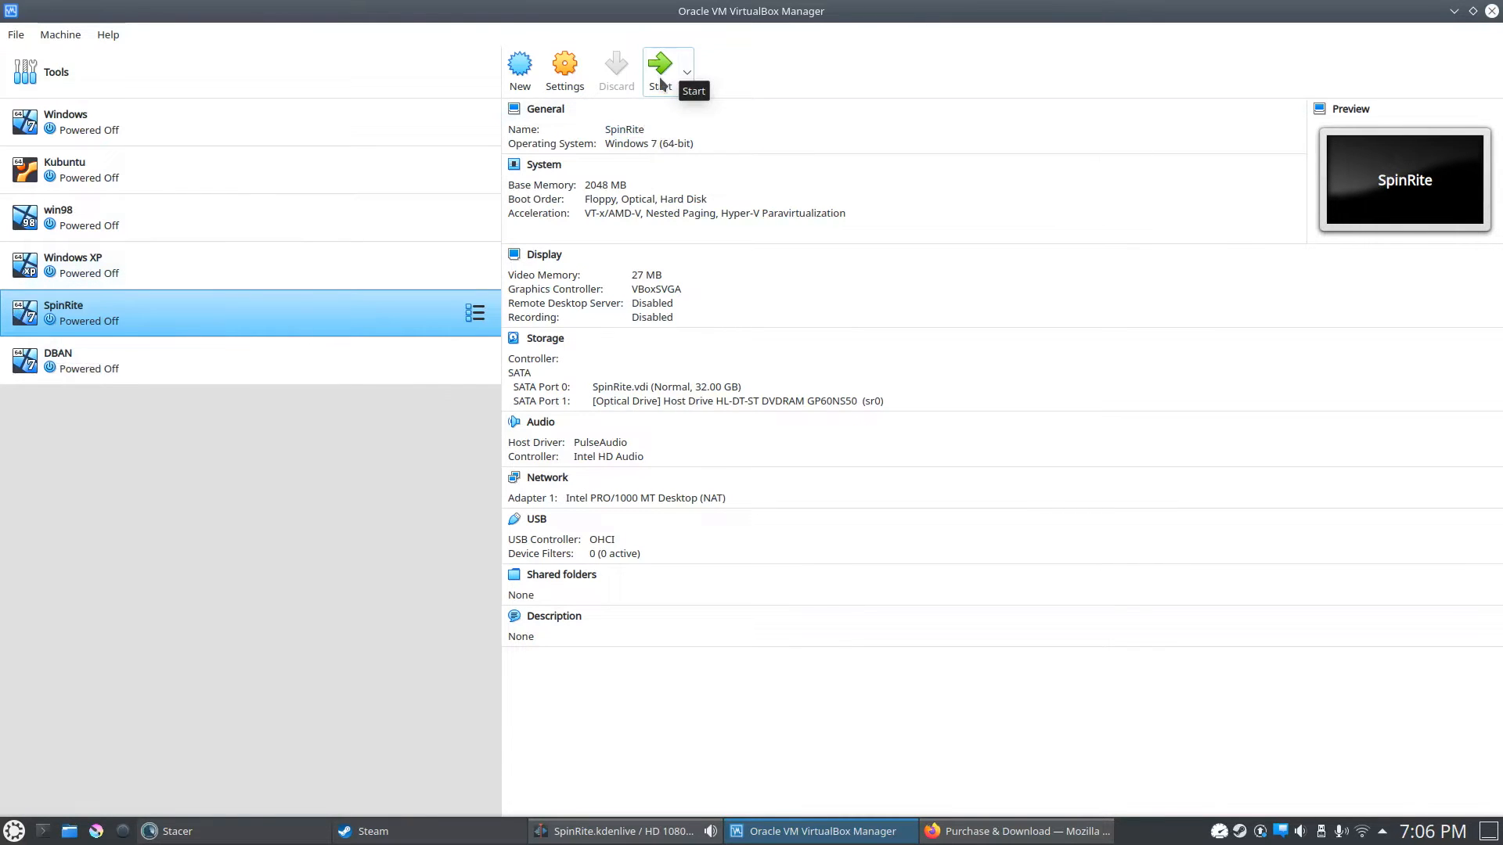
left_click(664, 61)
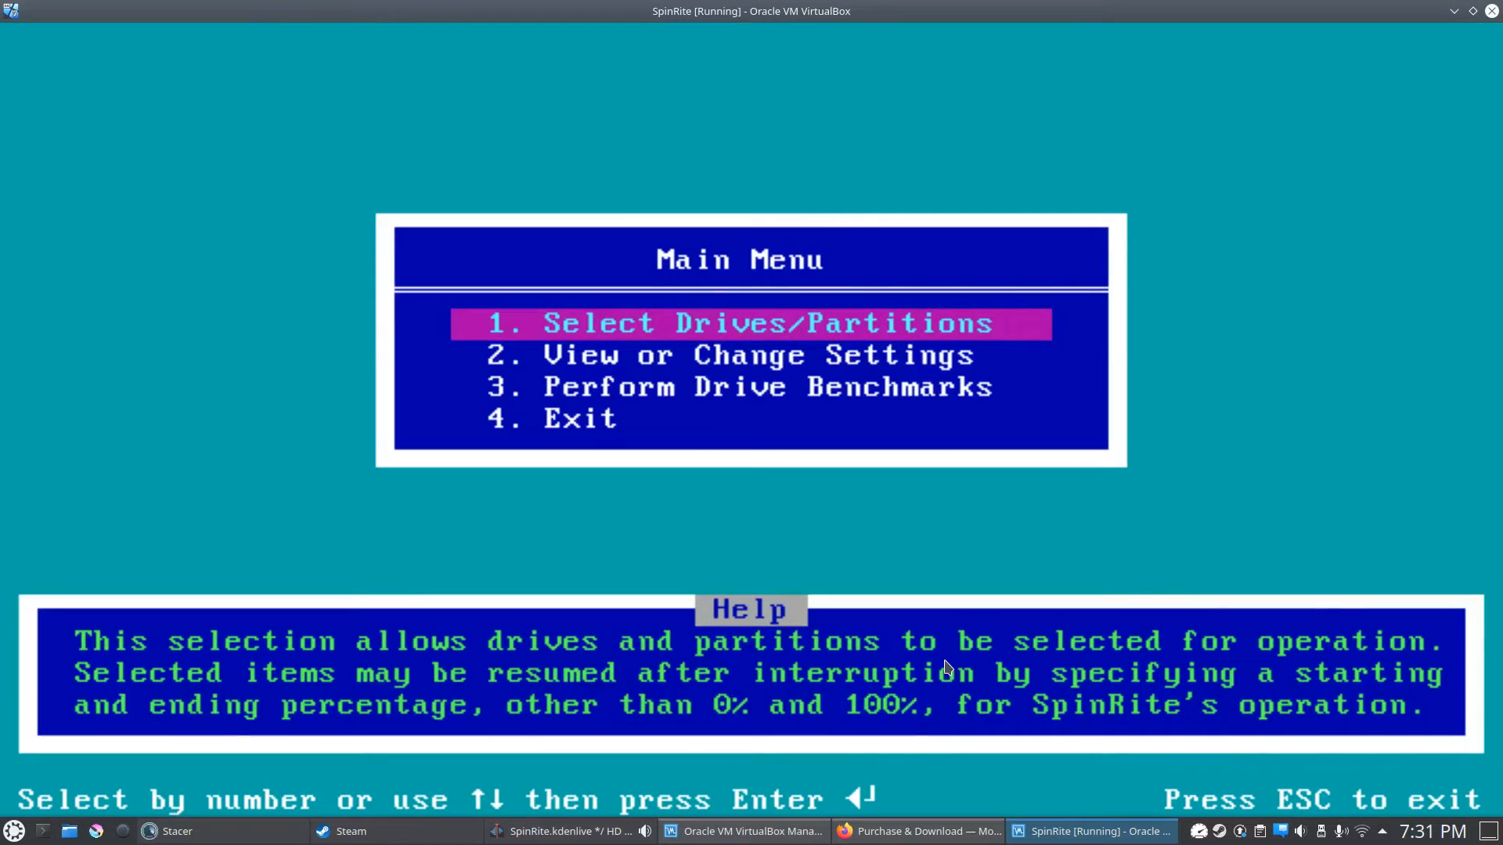
Review the Level 1 'Examine the surfaces' operation setting and leave to drive selection
key("Down")
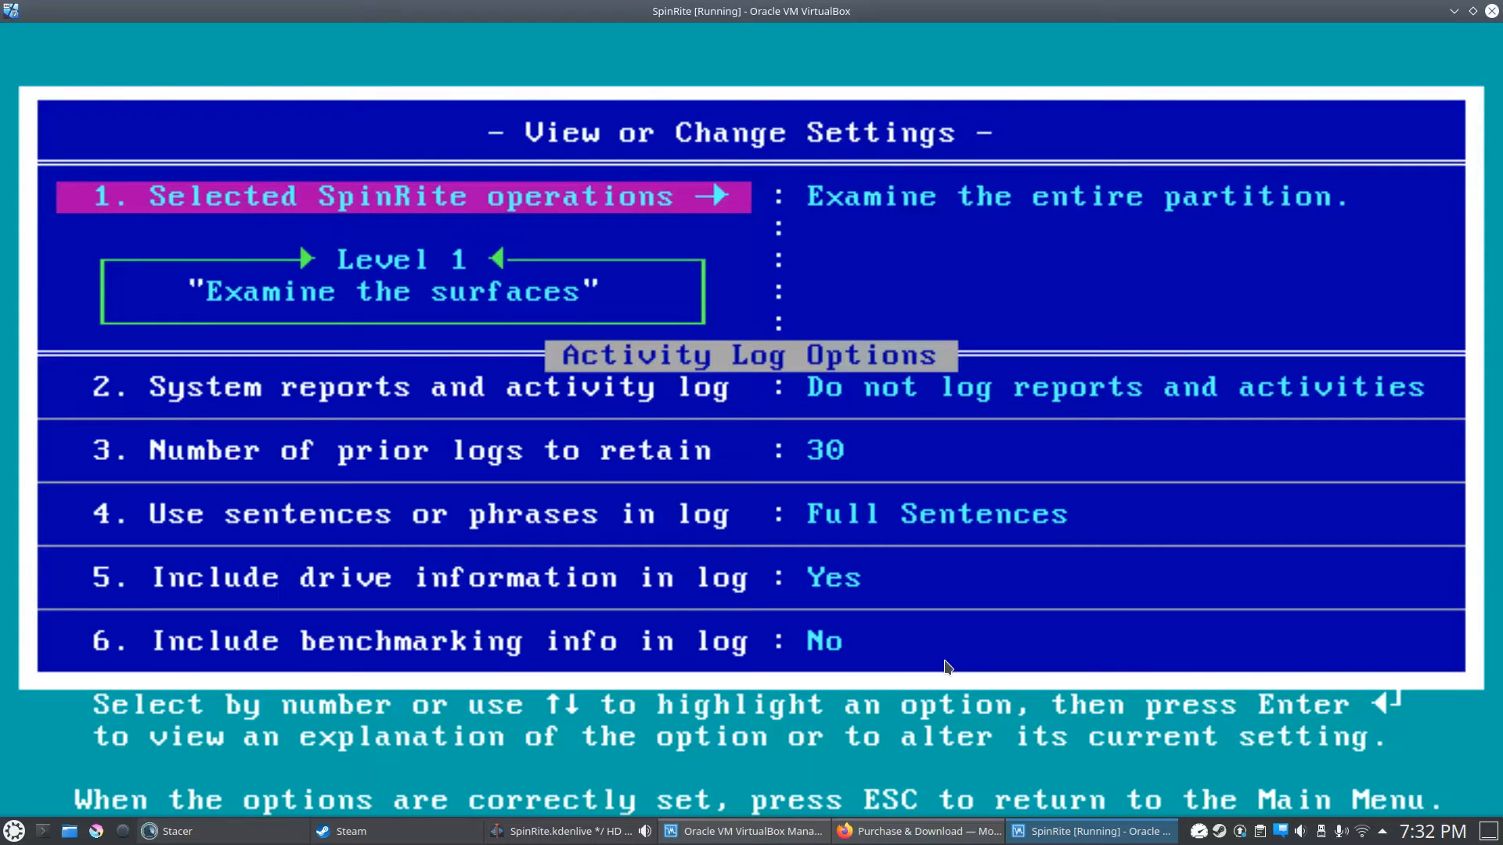
key("Escape")
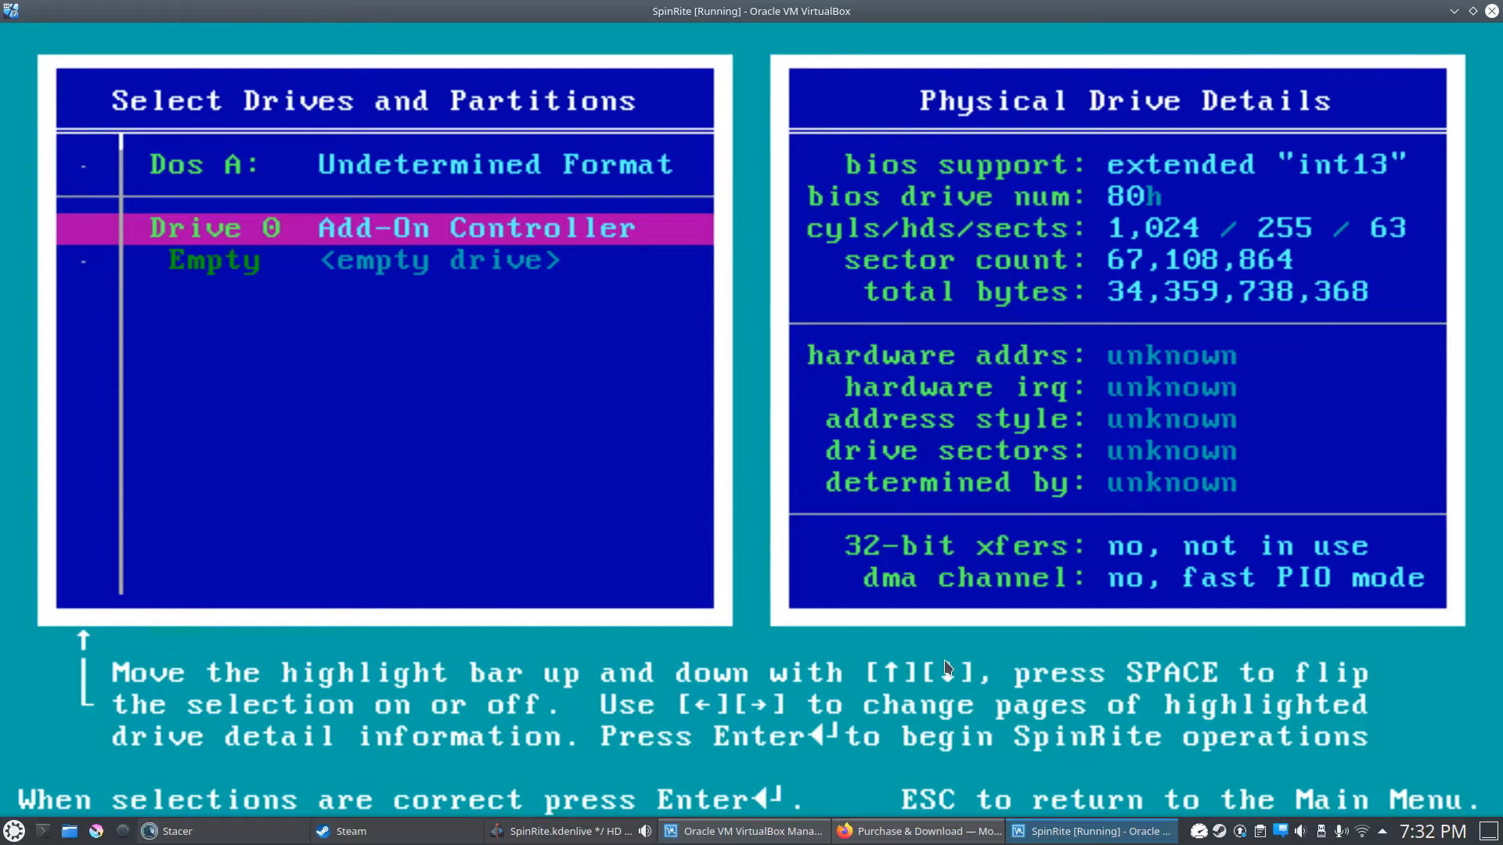
Checkmark Drive 0's empty 32 GB partition item for scanning
key("Down")
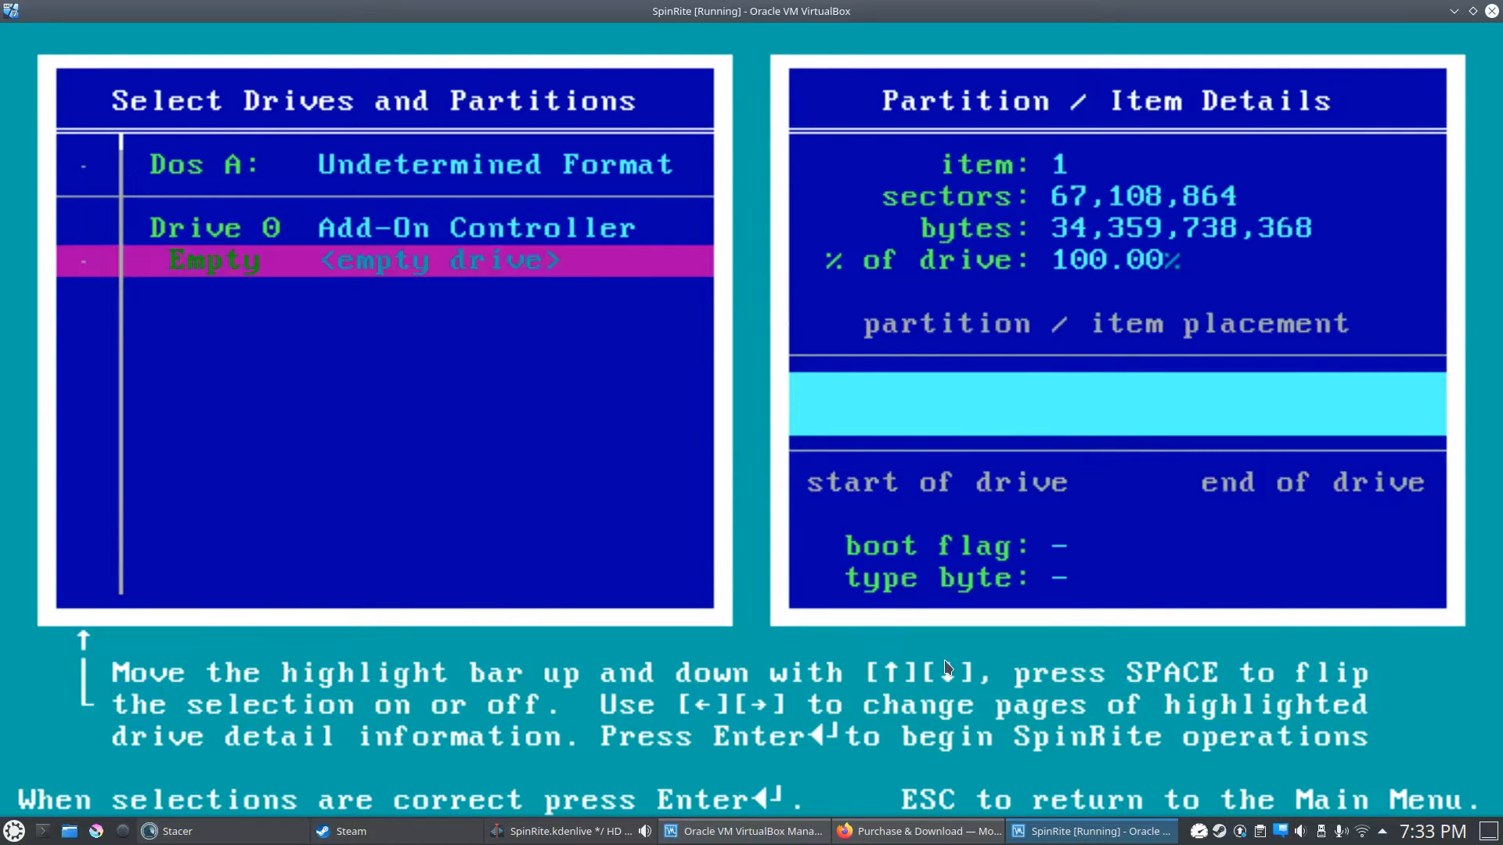
key("space")
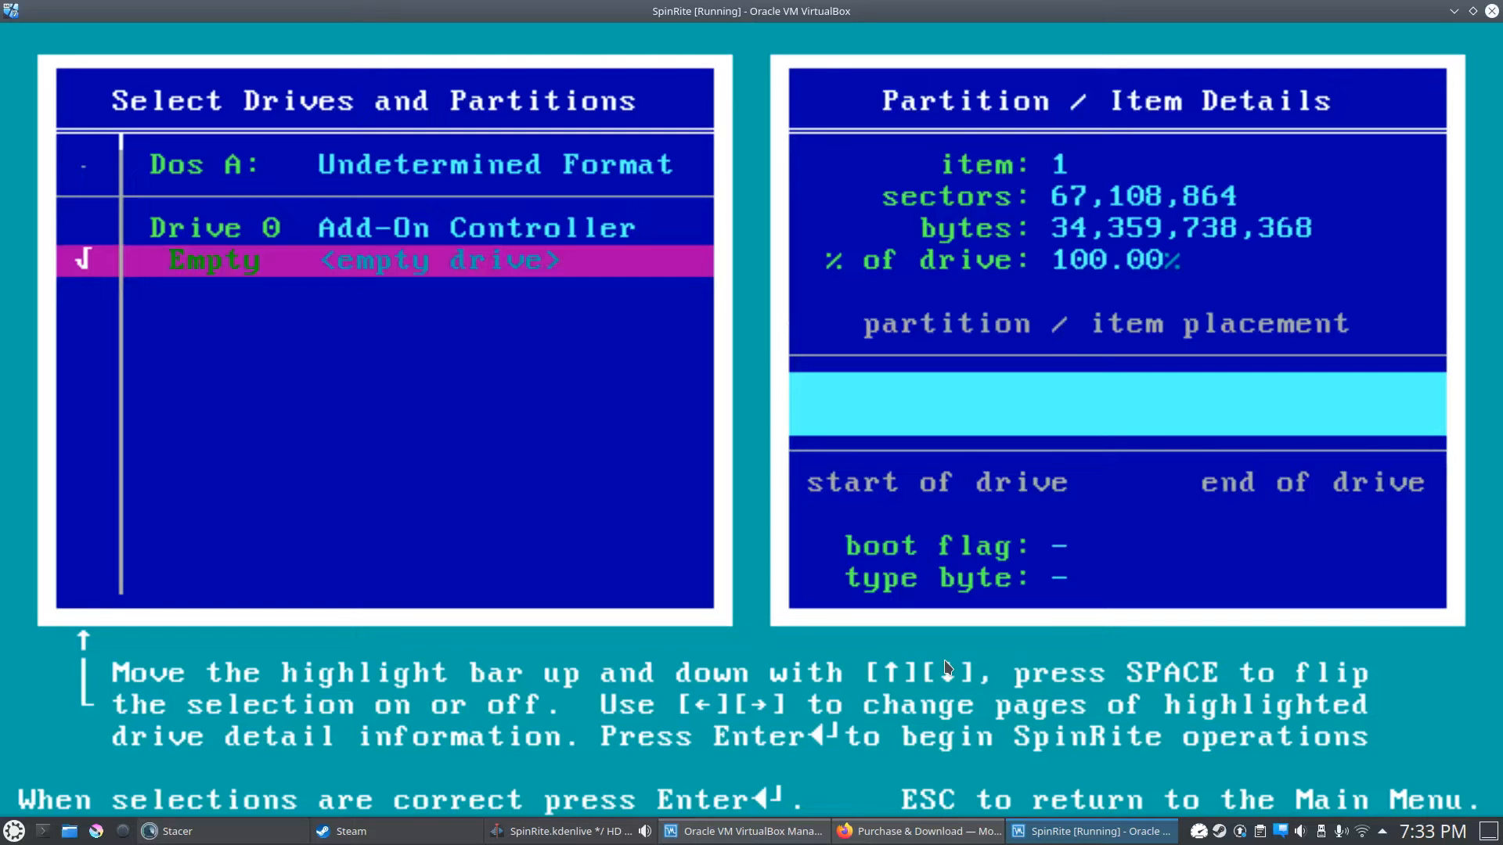